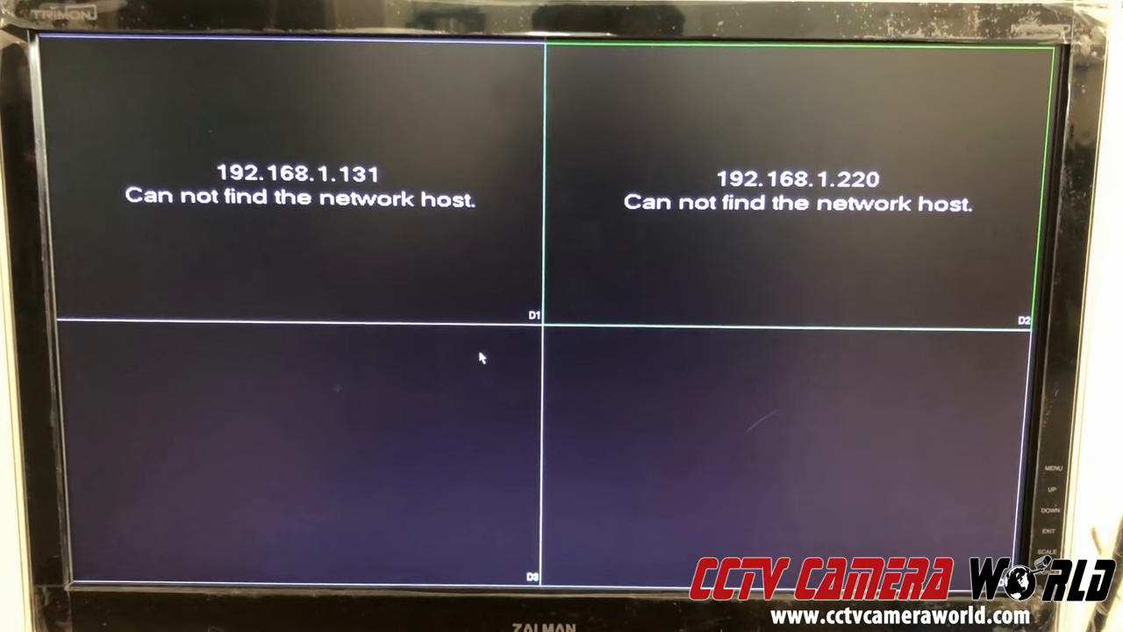
- Bring up the recorder's Main Menu from the live view shortcut list
right_click(481, 358)
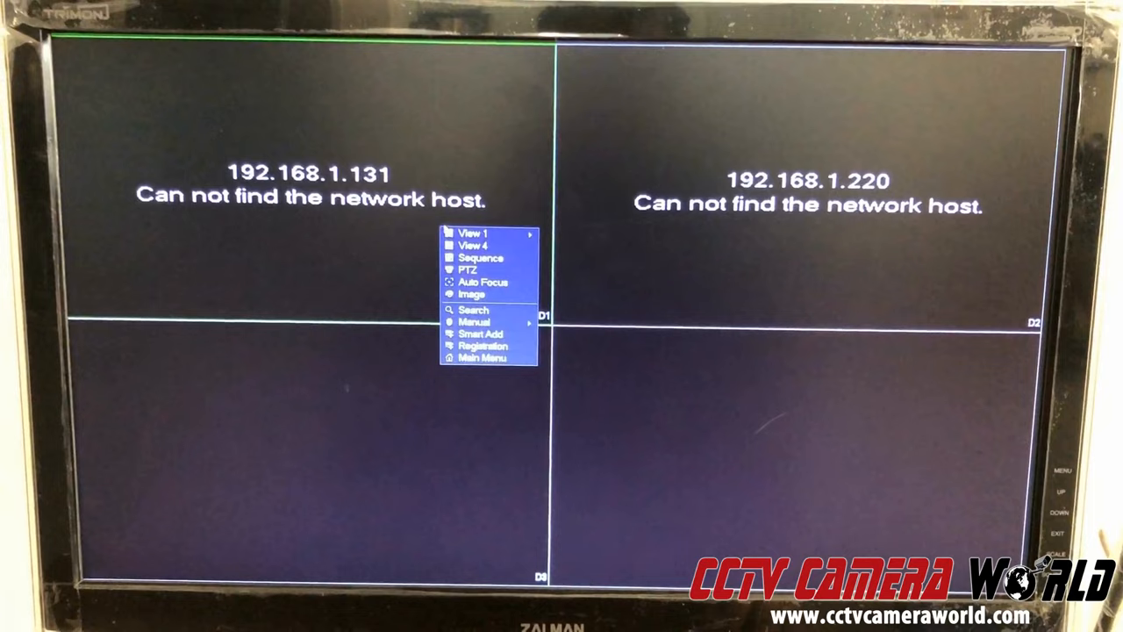
left_click(482, 358)
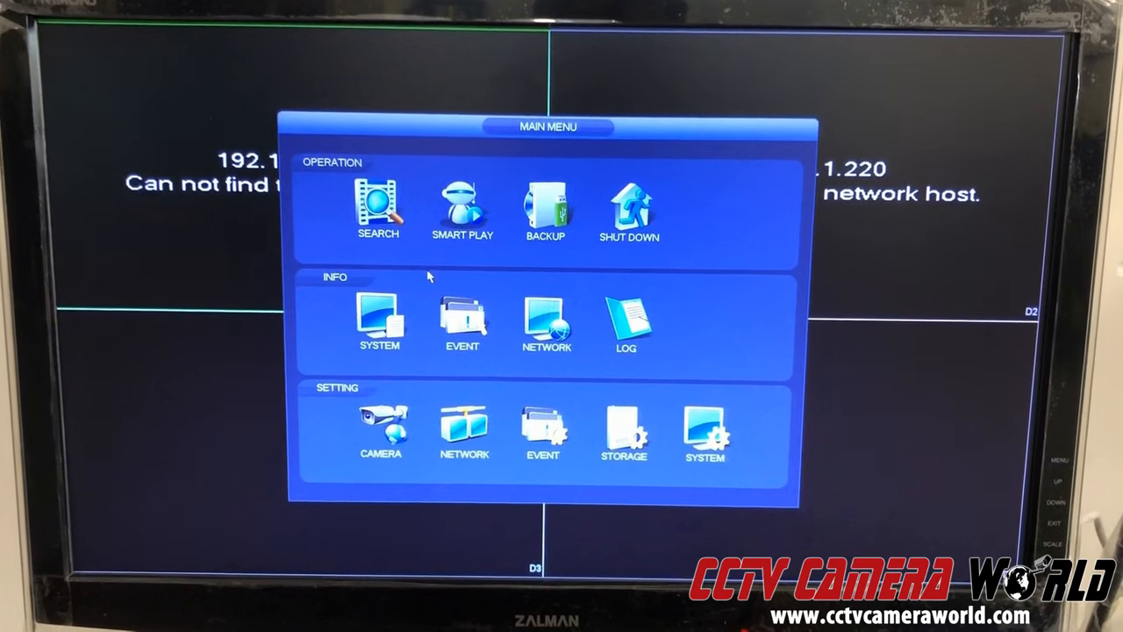
mouse_move(463, 427)
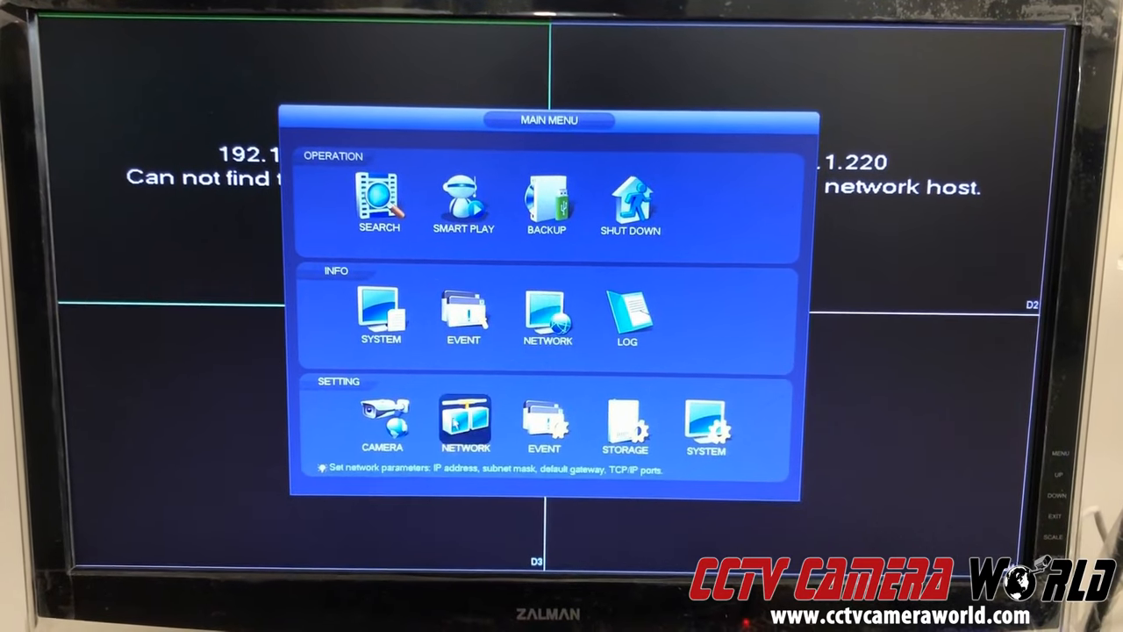
- Show the Network TCP/IP page with the recorder's static LAN address 192.168.1.90
left_click(464, 426)
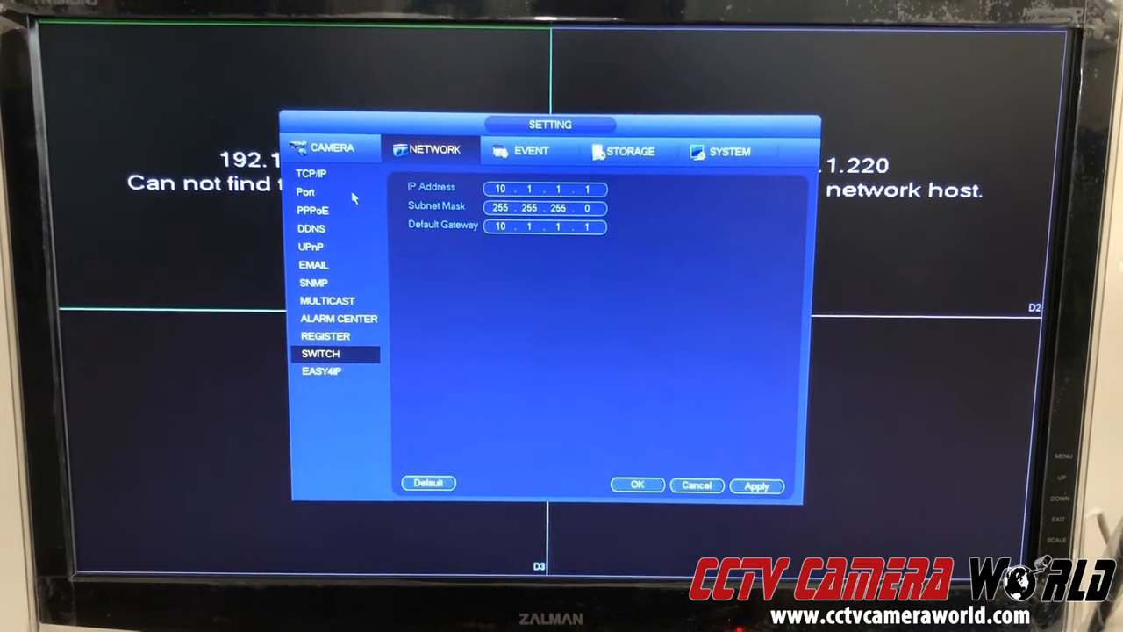
left_click(313, 174)
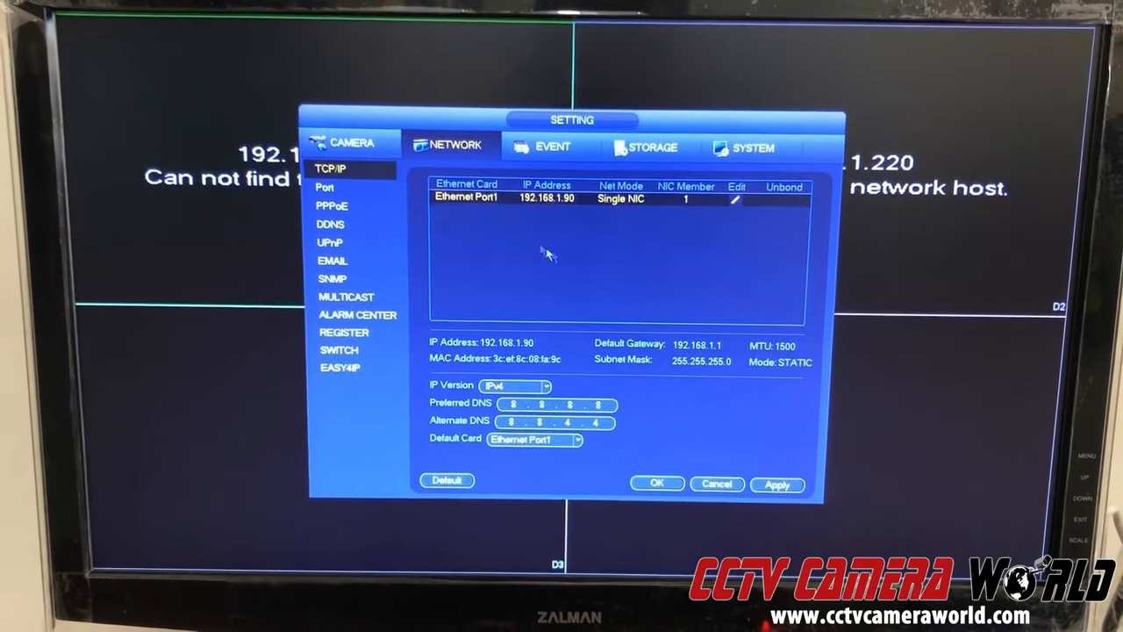
- Return to the main menu and view the System Info network status page
left_click(716, 484)
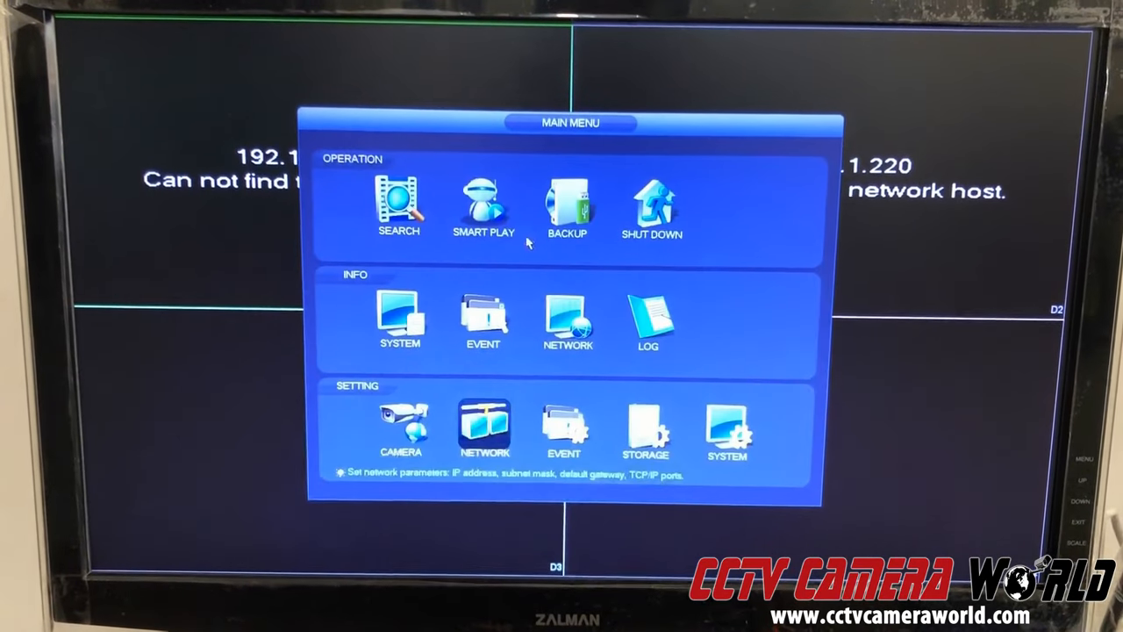
right_click(561, 316)
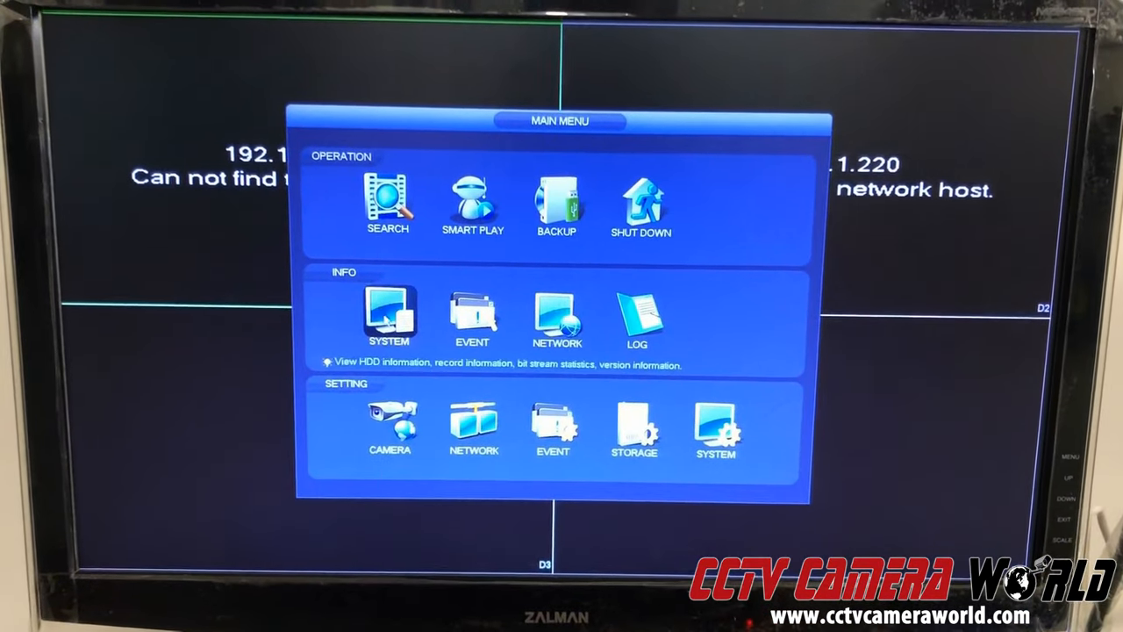
left_click(389, 316)
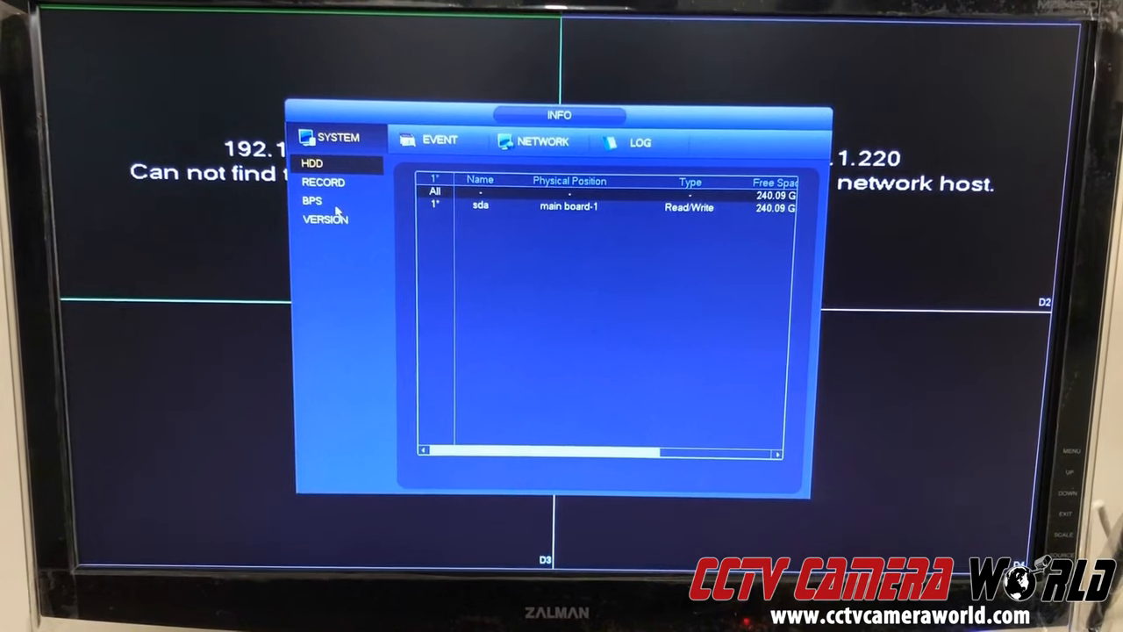
left_click(533, 140)
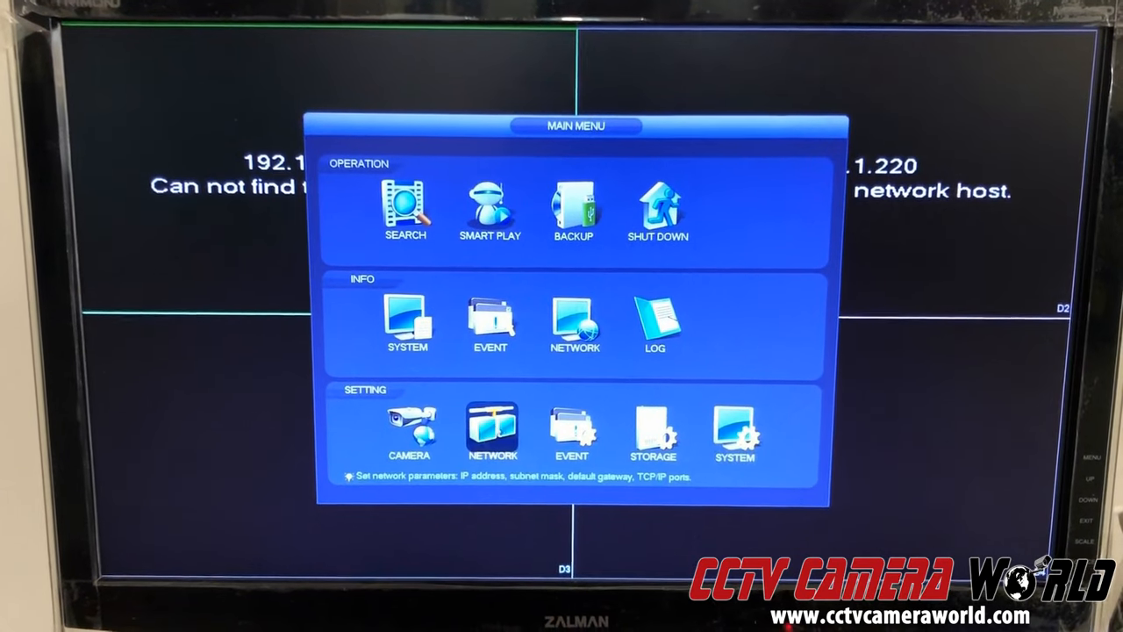
- Show the Network SWITCH page: IP 10.1.1.1, mask 255.255.255.0, gateway 10.1.1.1
left_click(491, 430)
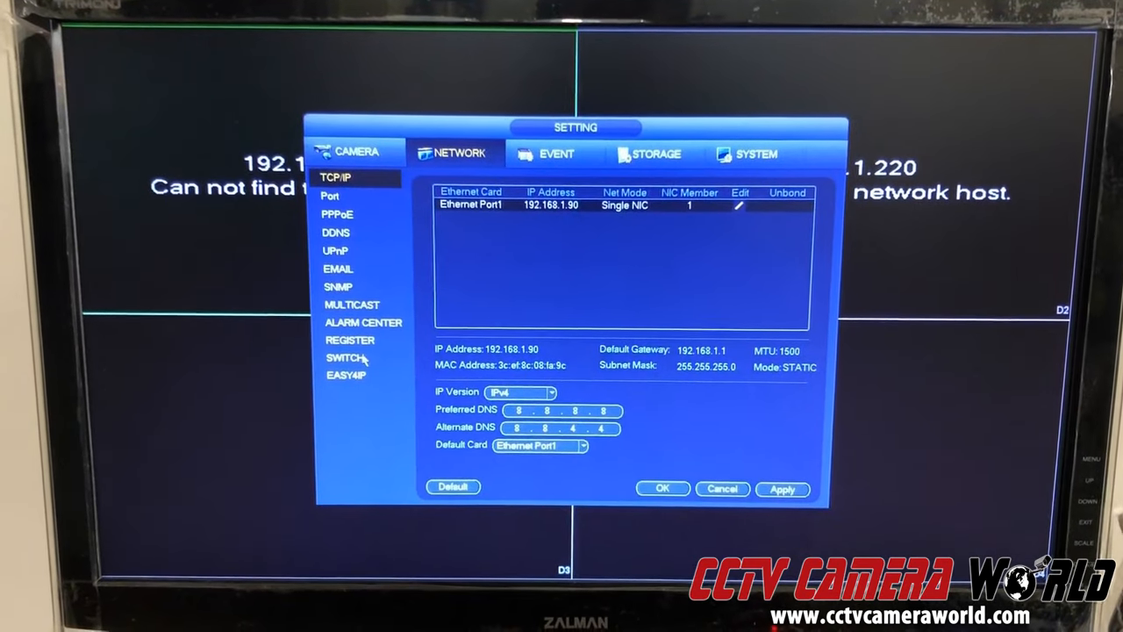
left_click(344, 358)
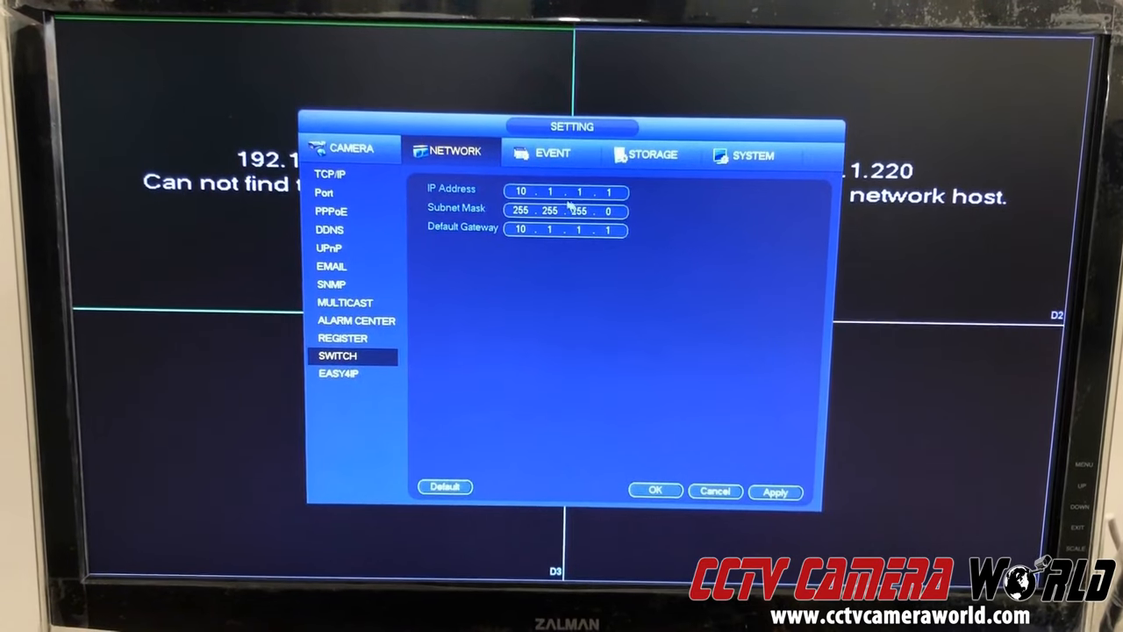
mouse_move(630, 364)
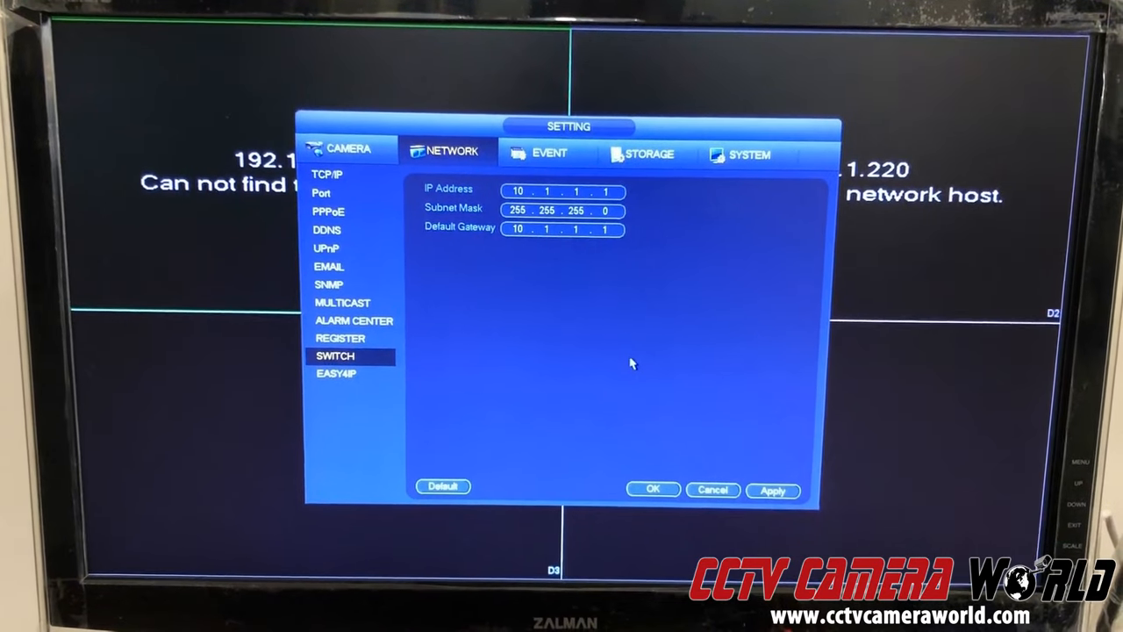